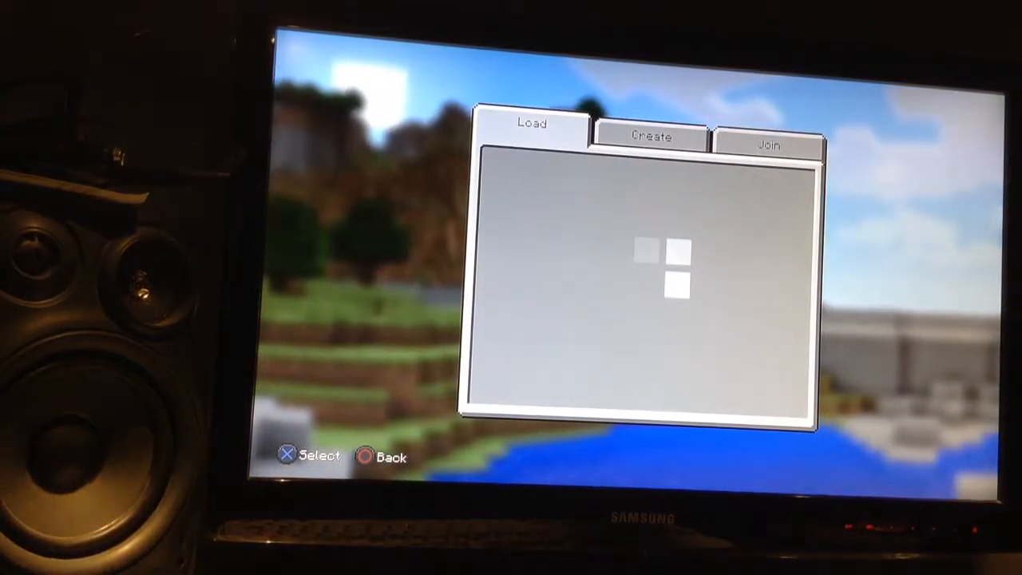
Step: Switch to the Create tab to show Create New World and the themed templates
left_click(652, 135)
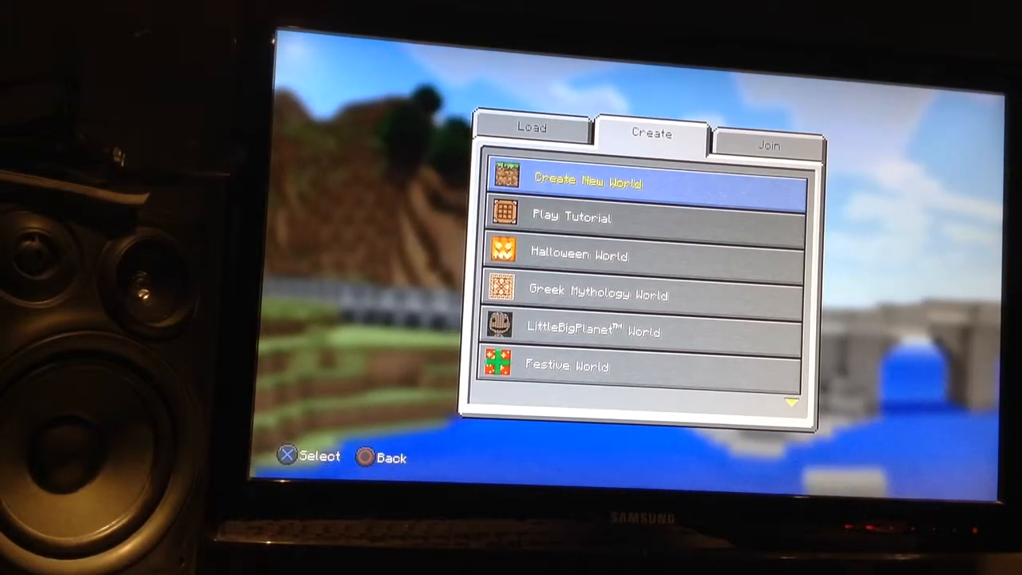
Step: Start Create New World and begin renaming it, entering the letter 's' so far
left_click(588, 181)
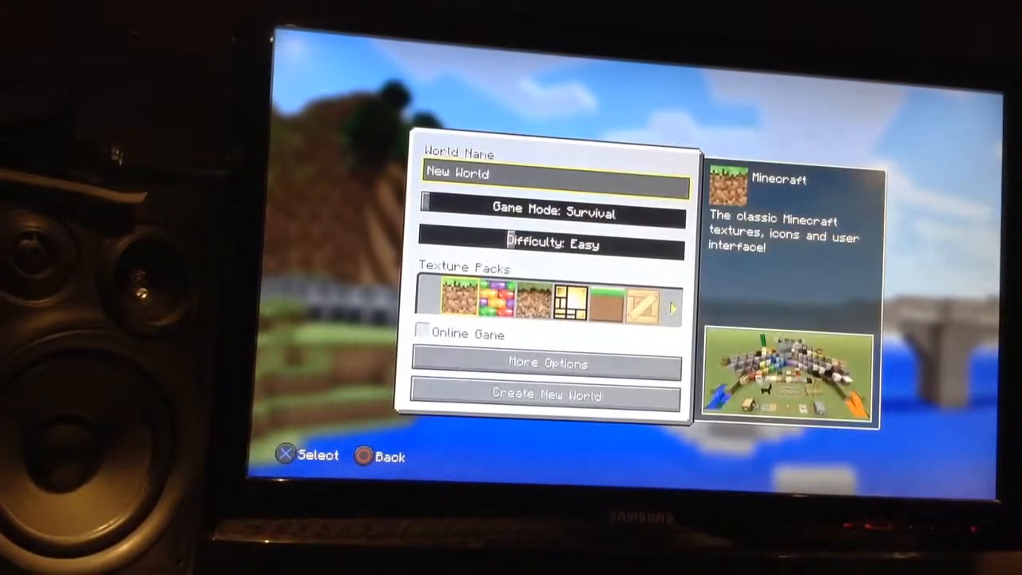
left_click(554, 173)
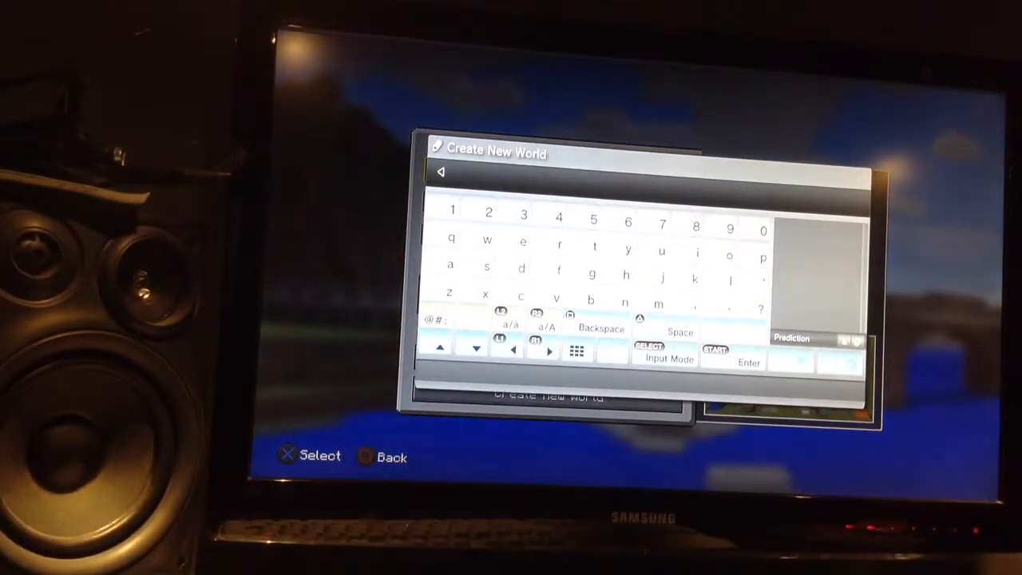
left_click(487, 266)
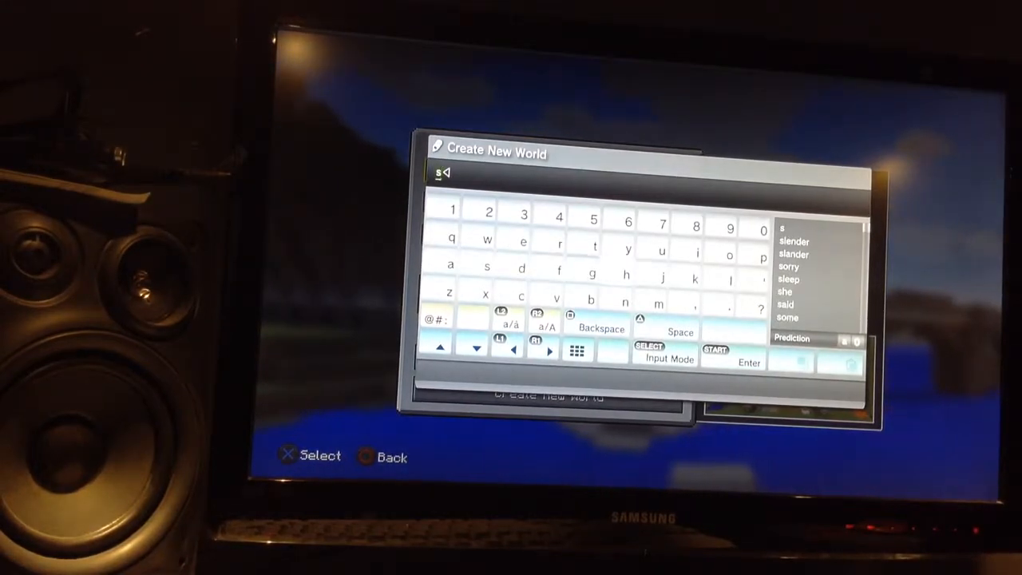